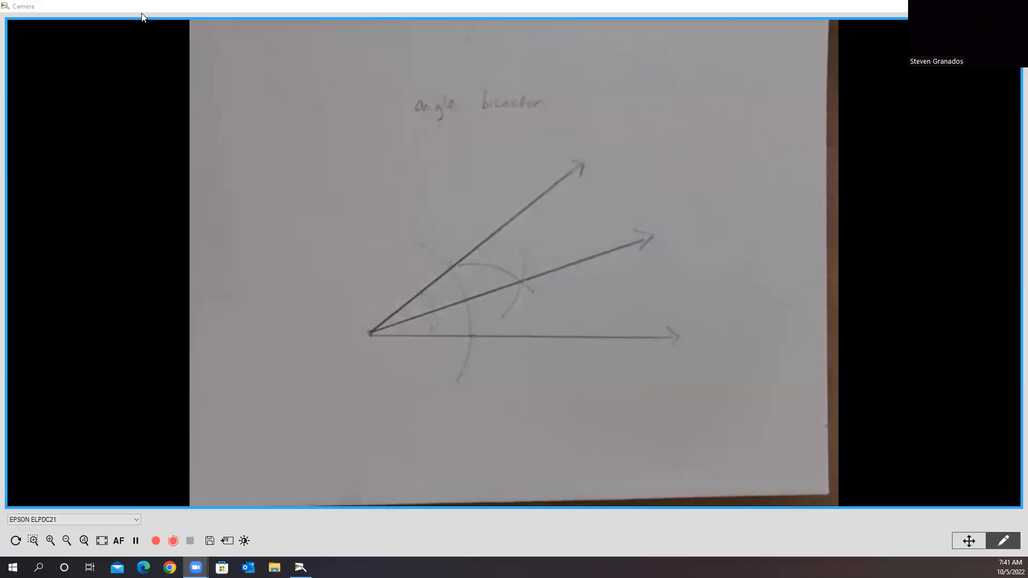
mouse_move(724, 15)
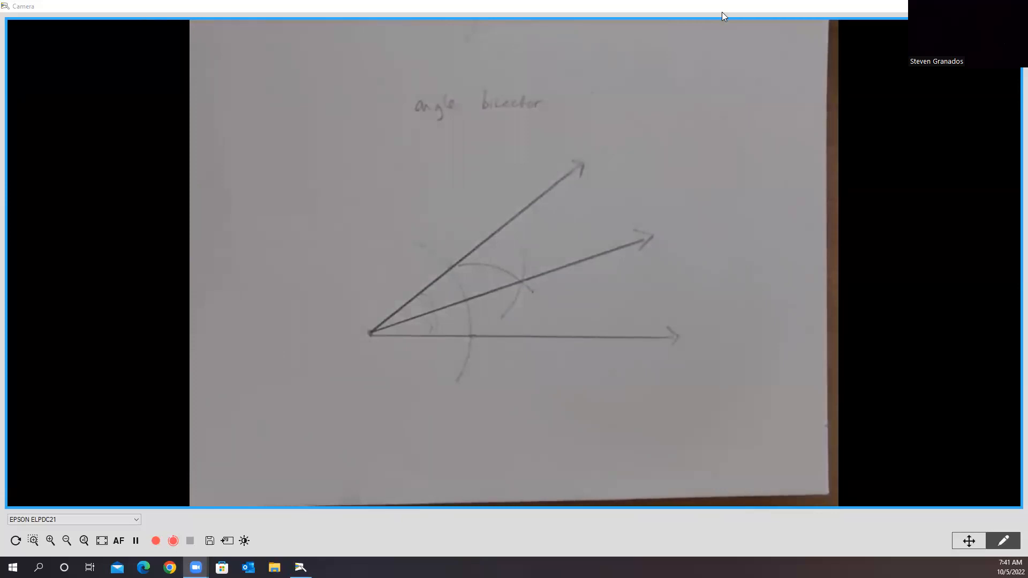